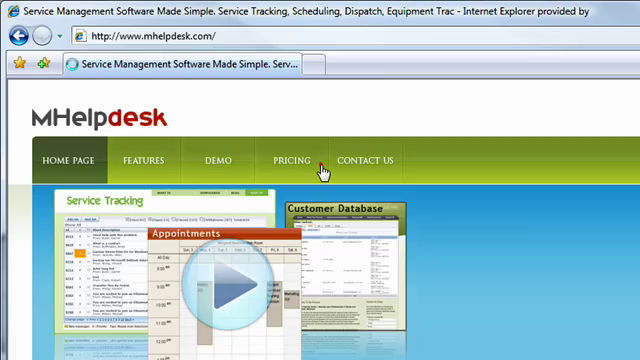
- Open the MHelpdesk pricing plans to start signing up for an account
{"action": "left_click", "coordinate": [291, 160]}
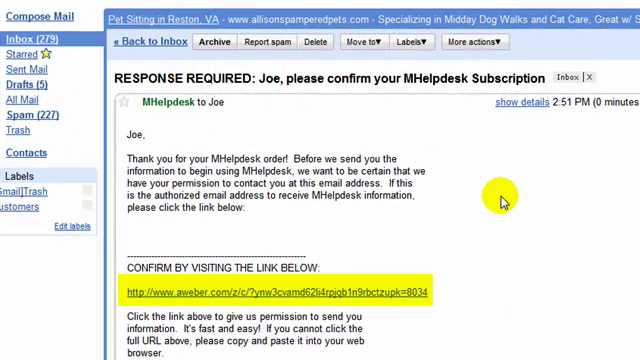
{"action": "mouse_move", "coordinate": [432, 285]}
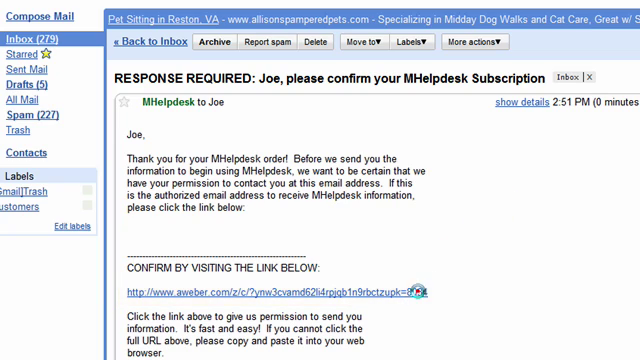
- Follow the aweber confirmation link in the MHelpdesk email
{"action": "left_click", "coordinate": [275, 295]}
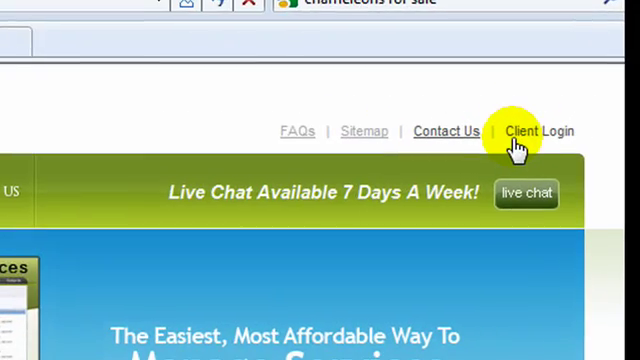
- Log in through Client Login with the account credentials to reach the Dashboard
{"action": "left_click", "coordinate": [534, 131]}
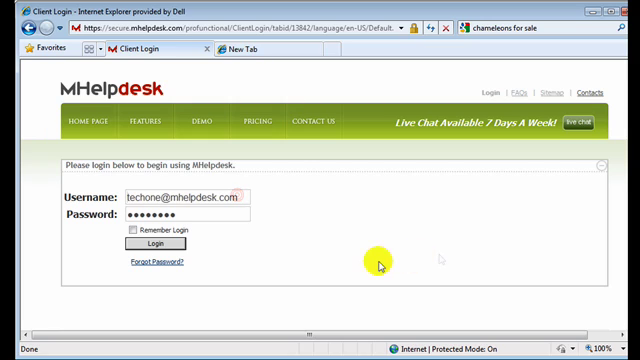
{"action": "left_click", "coordinate": [146, 243]}
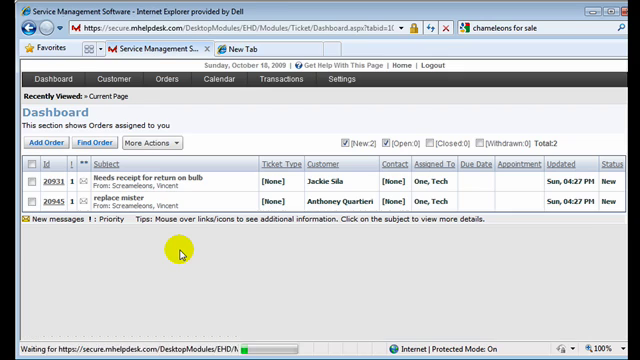